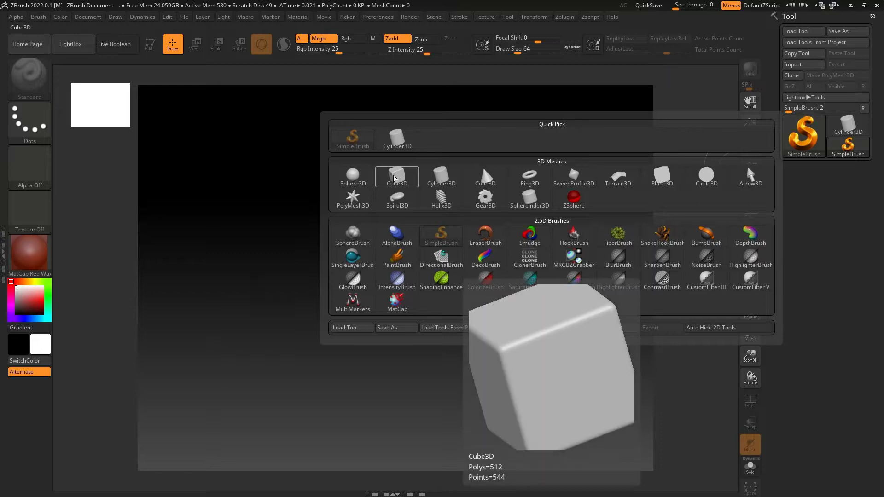
- Draw a Cube3D on the canvas and switch it into Edit mode
click(397, 177)
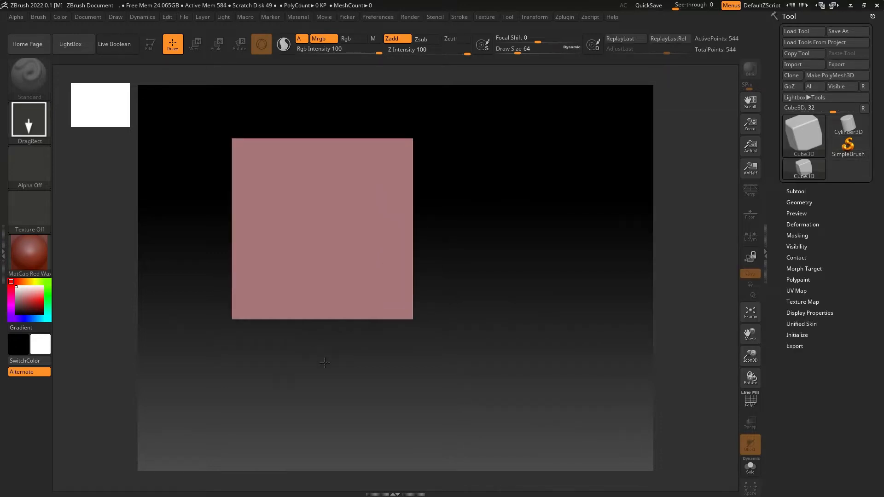
click(149, 44)
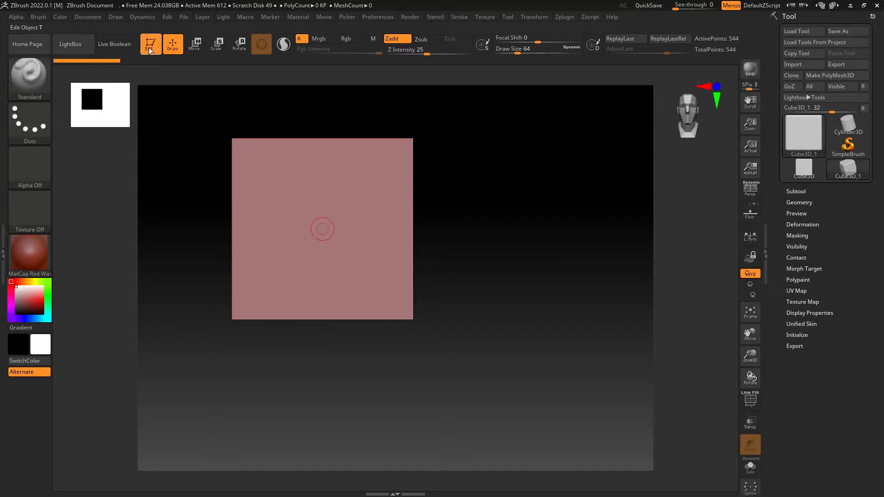
- Convert the cube to a PolyMesh3D and expand its Subtool list
click(836, 74)
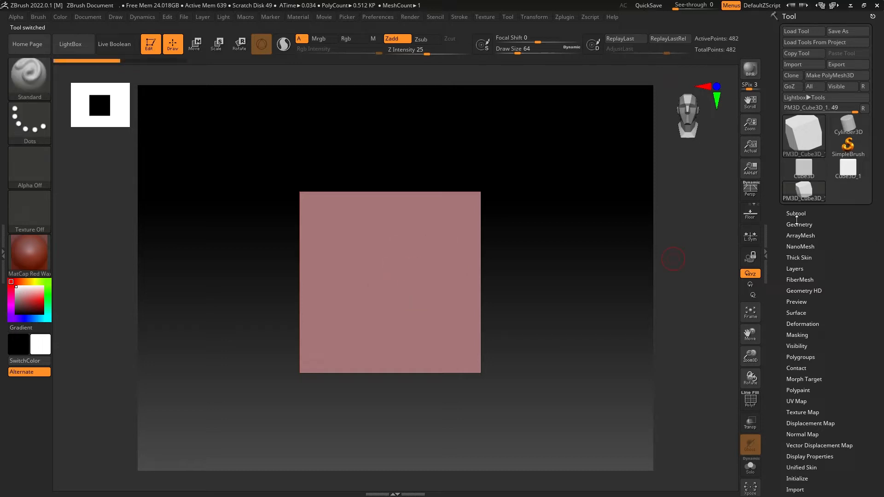
click(796, 213)
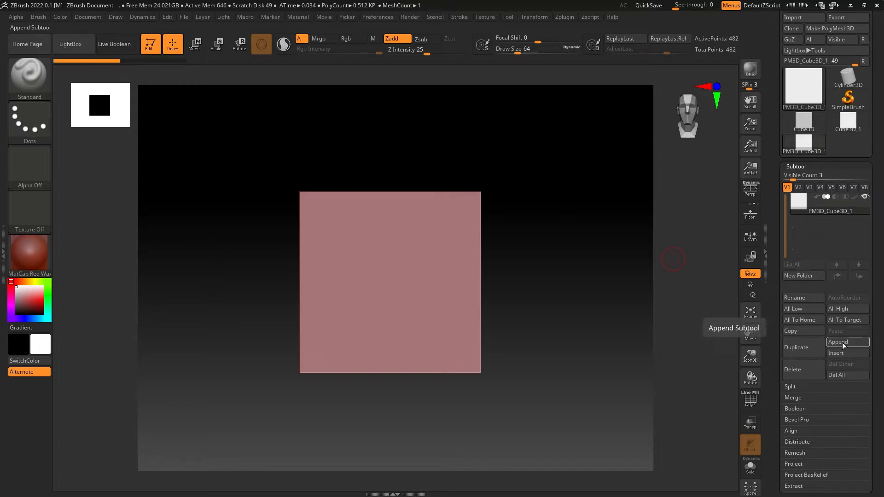
- Append a Cylinder3D as a second subtool and make it the active one
click(838, 342)
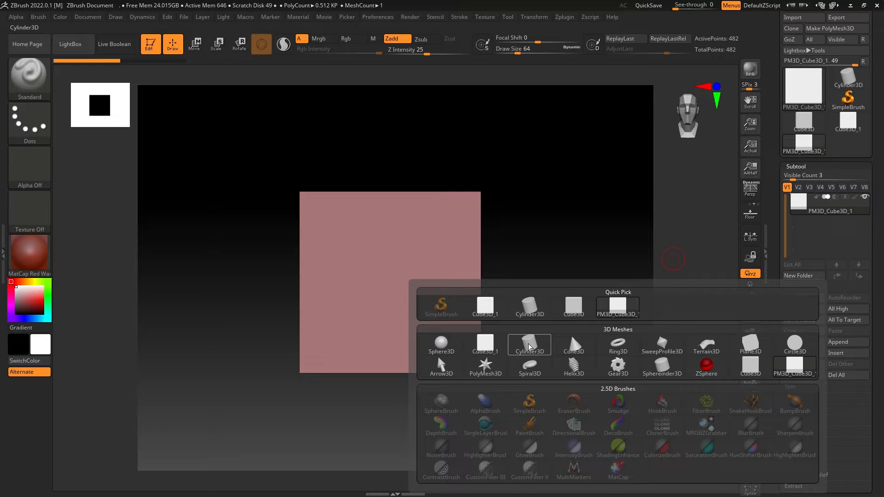
click(529, 344)
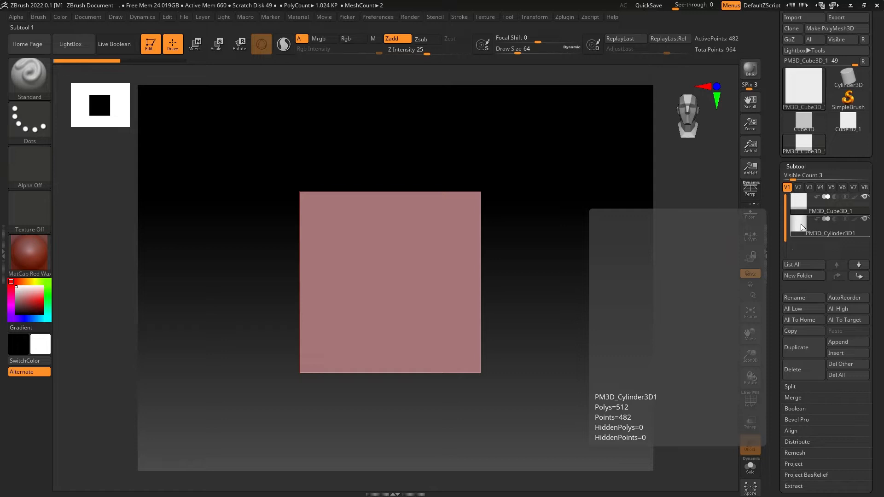
click(829, 223)
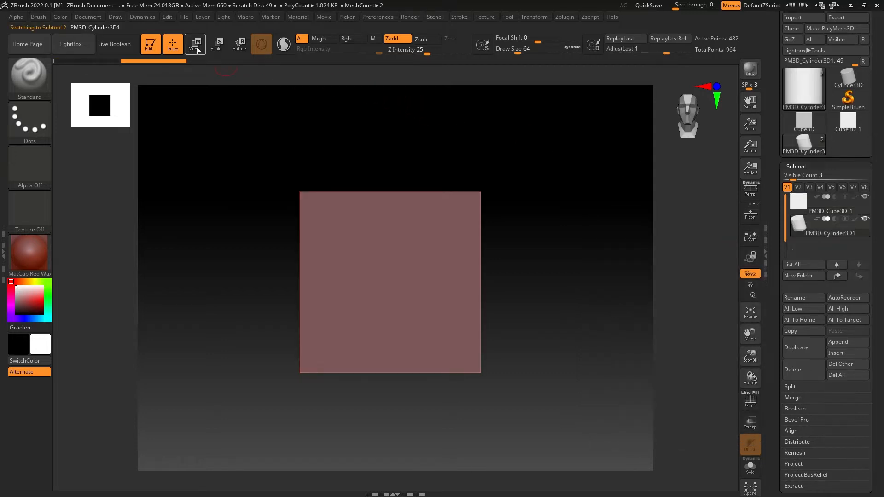
- Scale the cylinder with the Move gizmo so it runs through the cube, reaching the Render menu
click(194, 44)
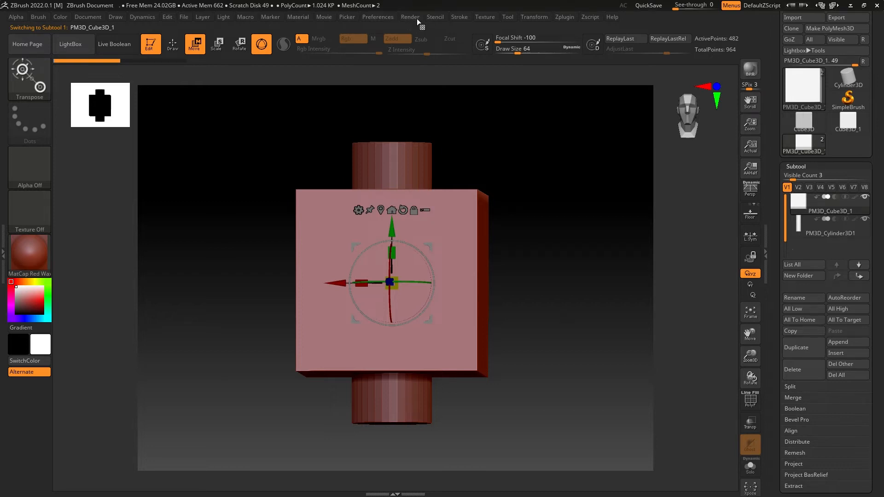
click(410, 16)
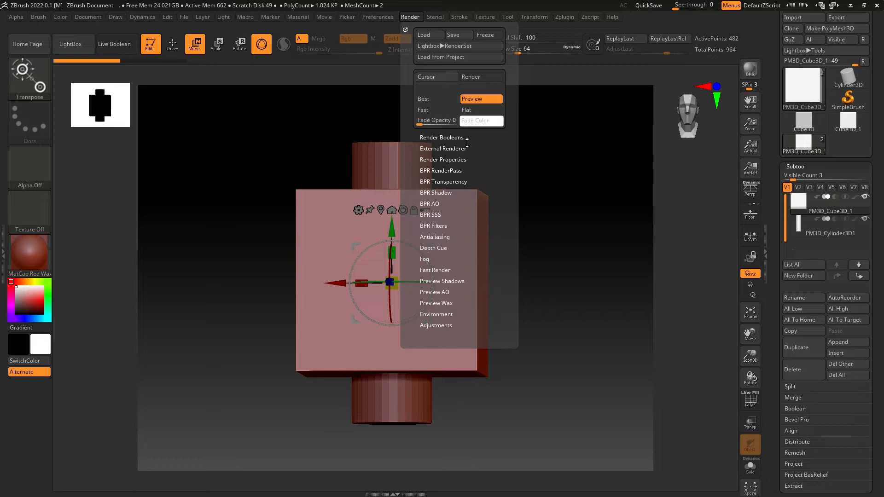
- Enable Live Boolean under Render Booleans so the cylinder cuts a hole in the cube
click(441, 137)
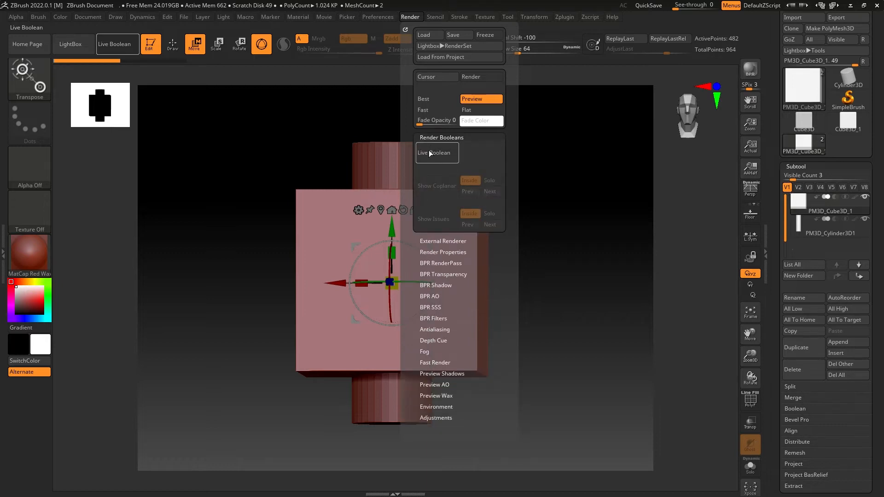
mouse_move(437, 153)
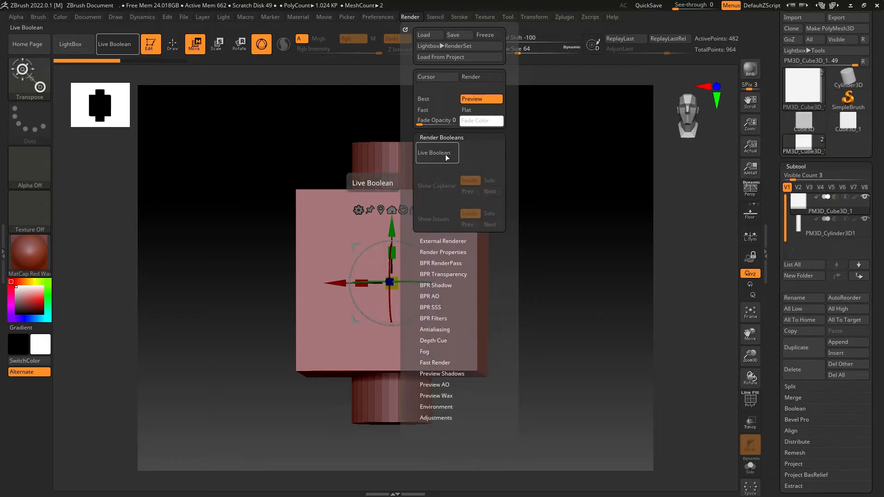
click(436, 152)
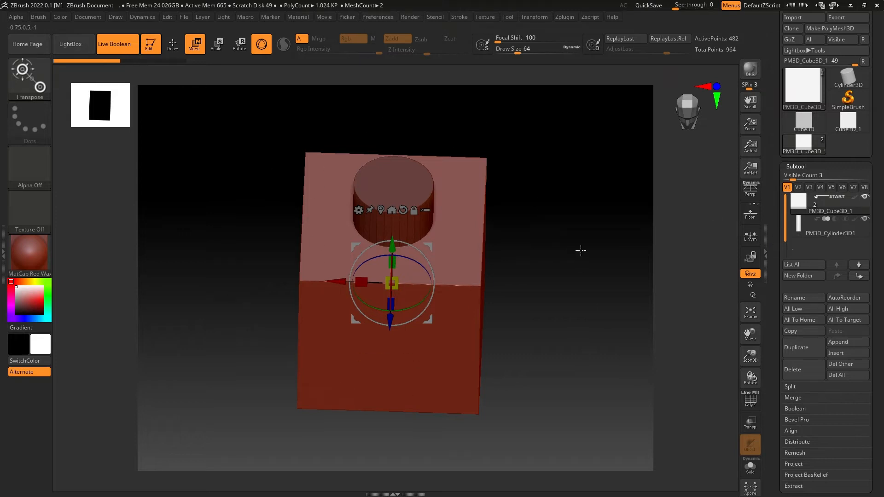
mouse_move(832, 225)
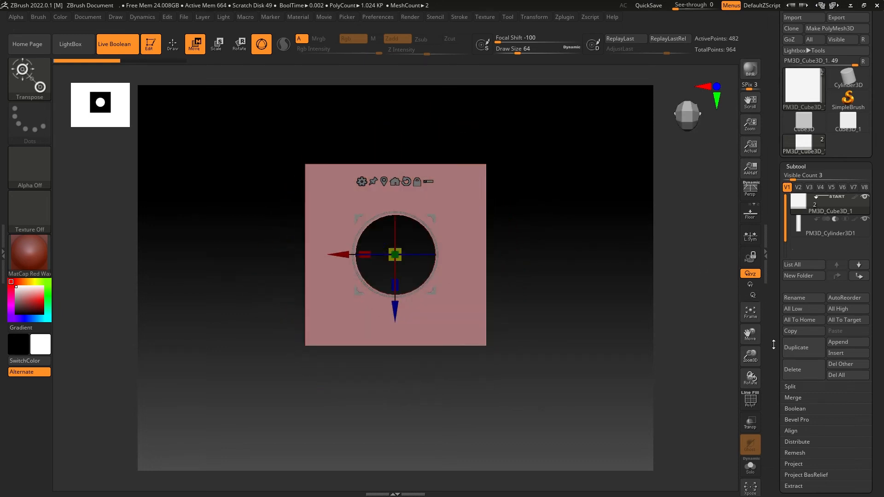
mouse_move(749, 329)
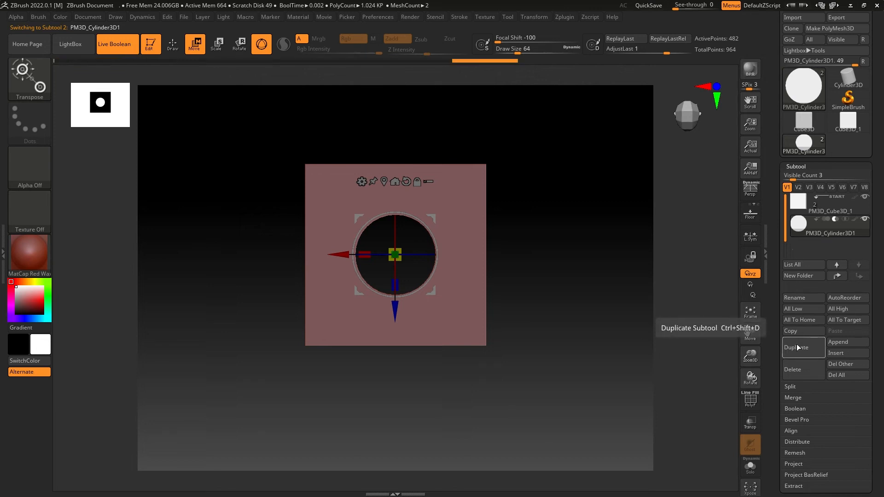
- Duplicate the cylinder and rotate the copy 90° so it cuts a sideways hole through the cube
click(796, 348)
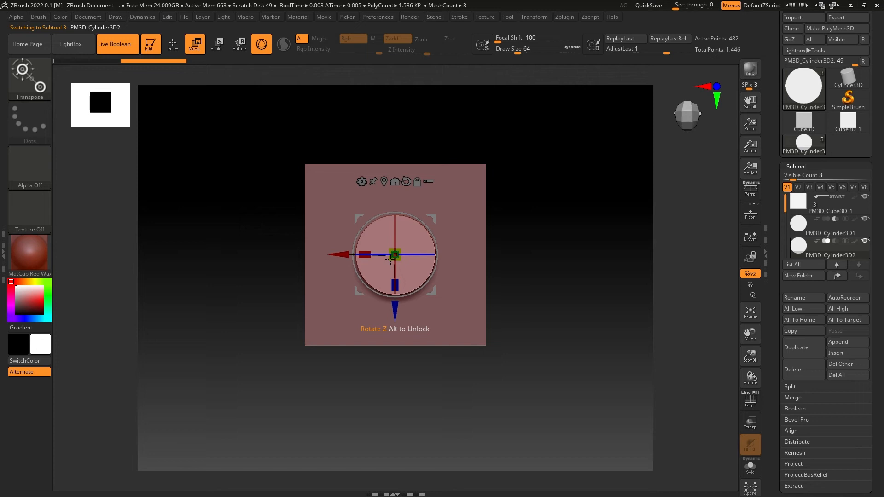
drag(392, 255, 465, 247)
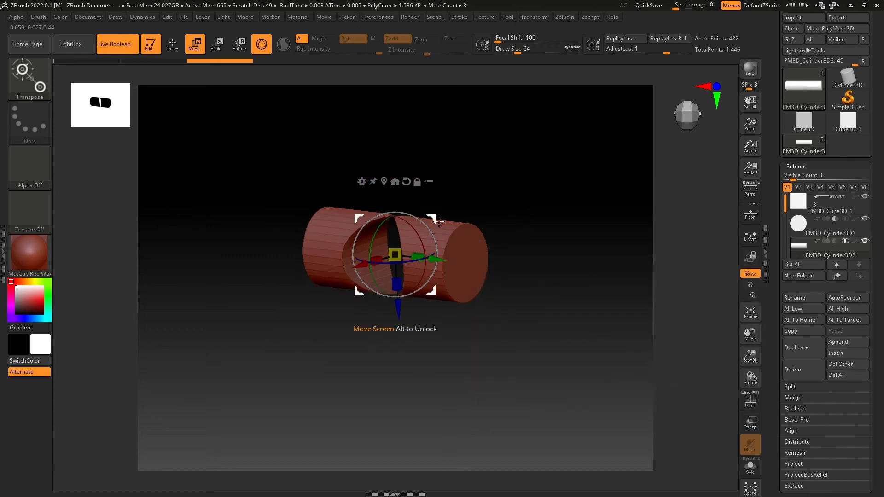
drag(438, 220, 369, 290)
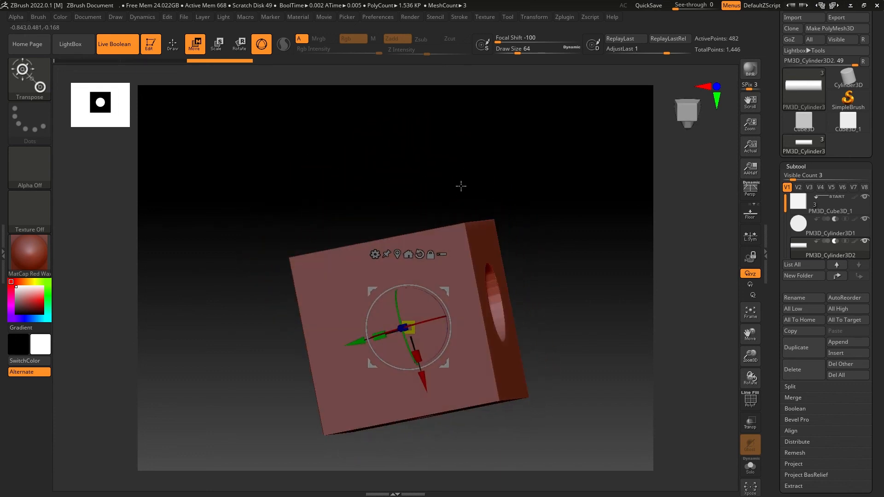
- Duplicate the sideways cylinder to create another active subtool copy
click(800, 347)
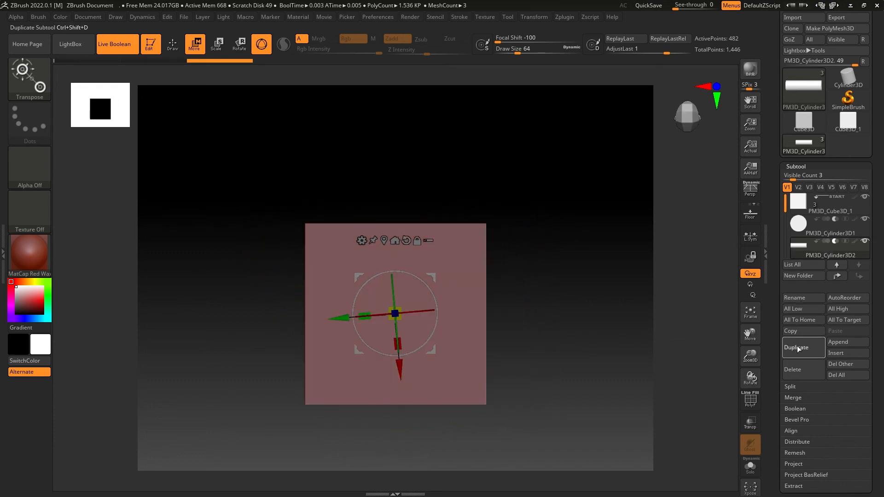
click(800, 347)
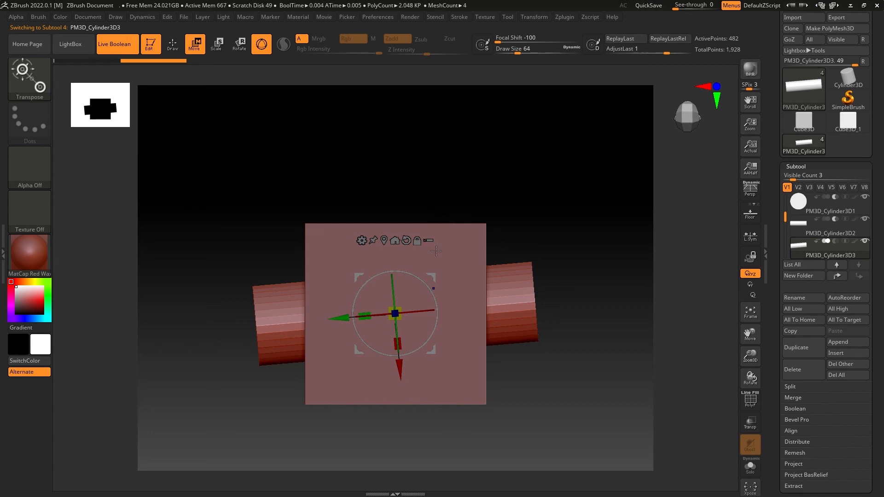